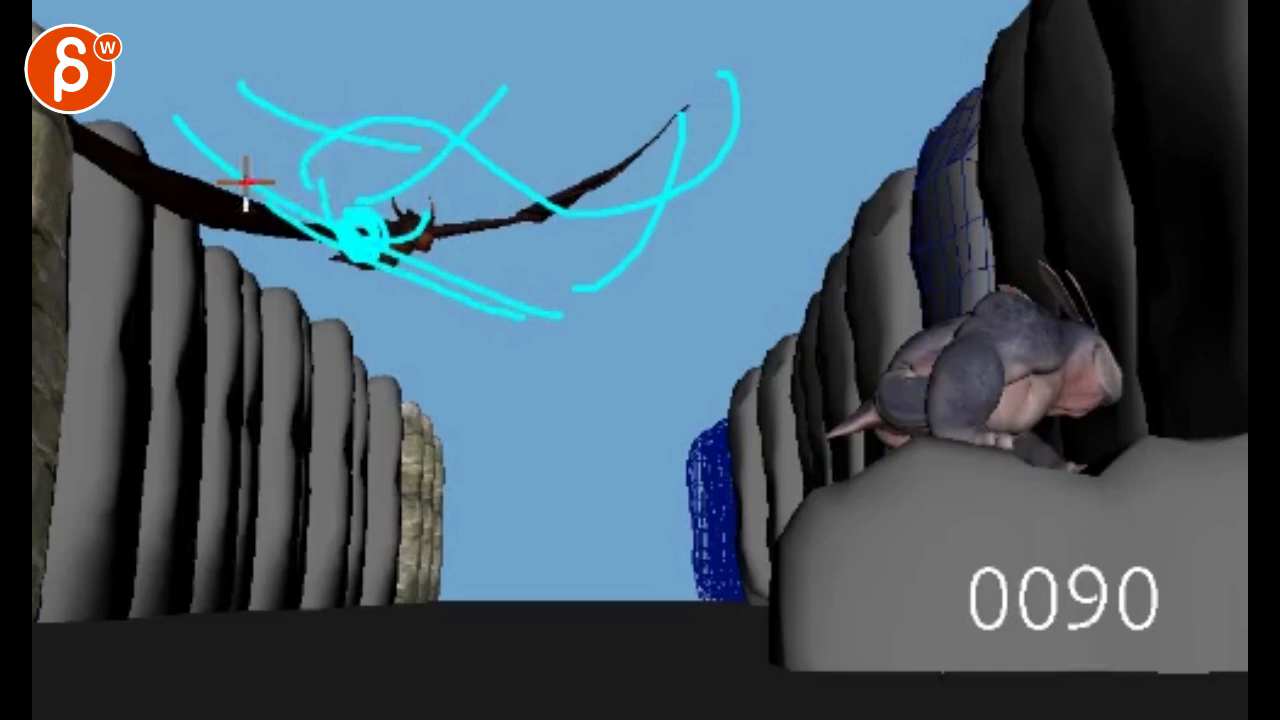
{"action": "mouse_move", "coordinate": [635, 47]}
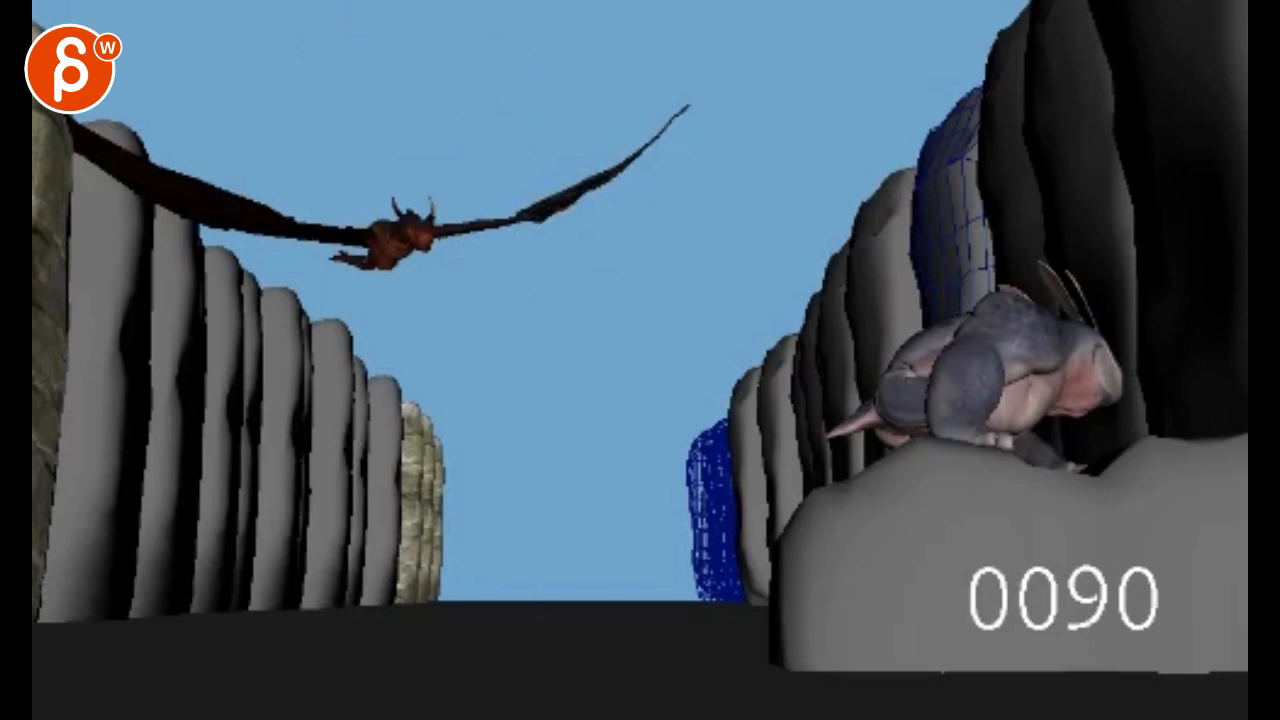
Step: Sketch a red arc across the dragon's flight path on frame 0090
{"action": "left_click_drag", "start_coordinate": [545, 240], "coordinate": [805, 165]}
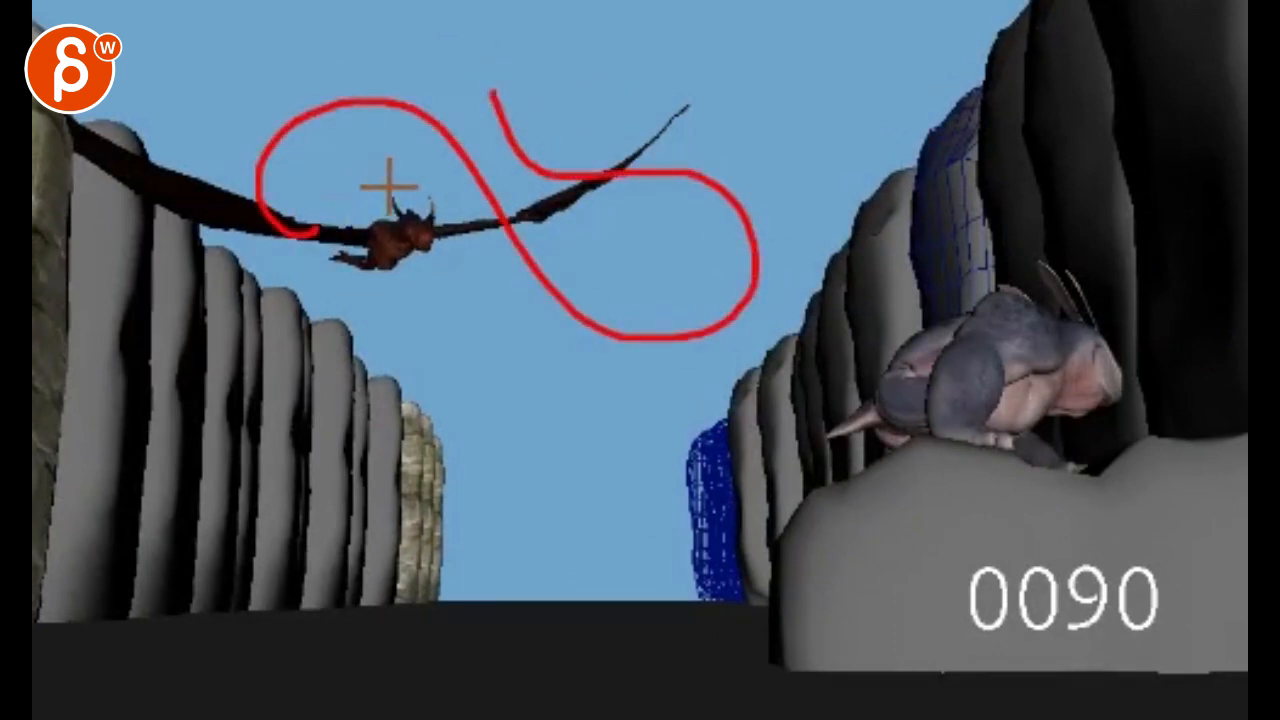
{"action": "mouse_move", "coordinate": [412, 242]}
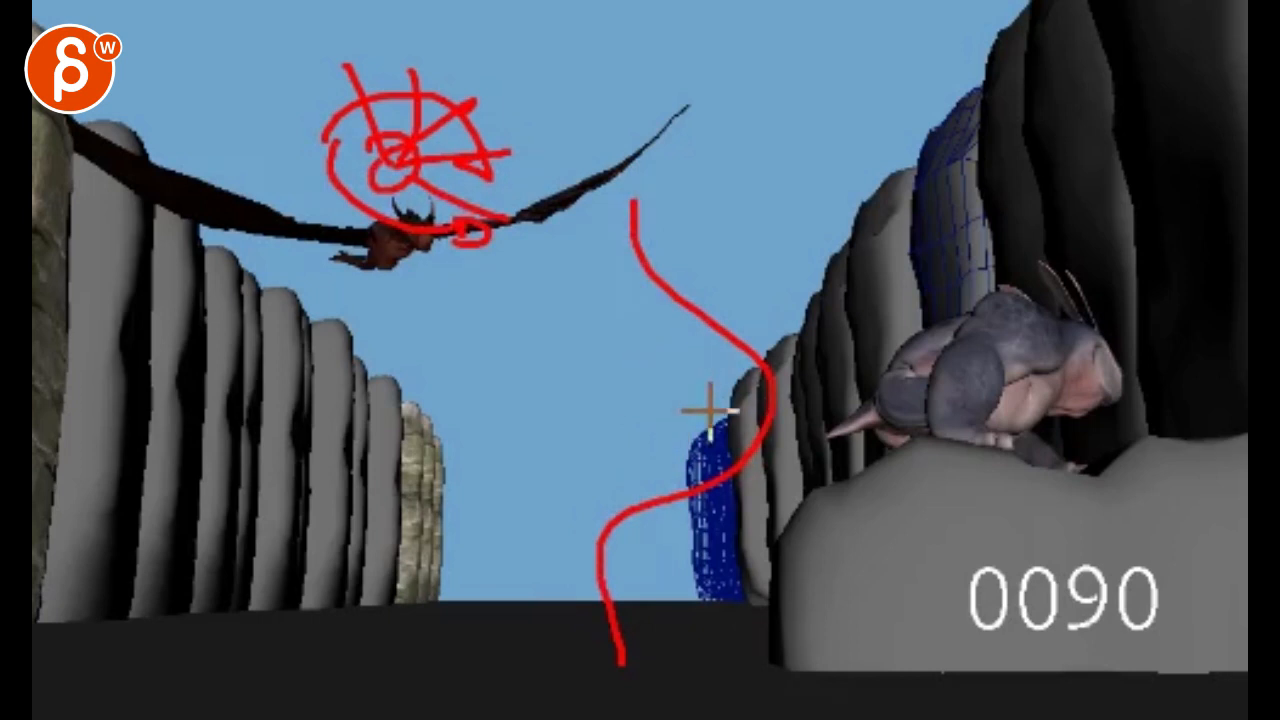
{"action": "mouse_move", "coordinate": [586, 117]}
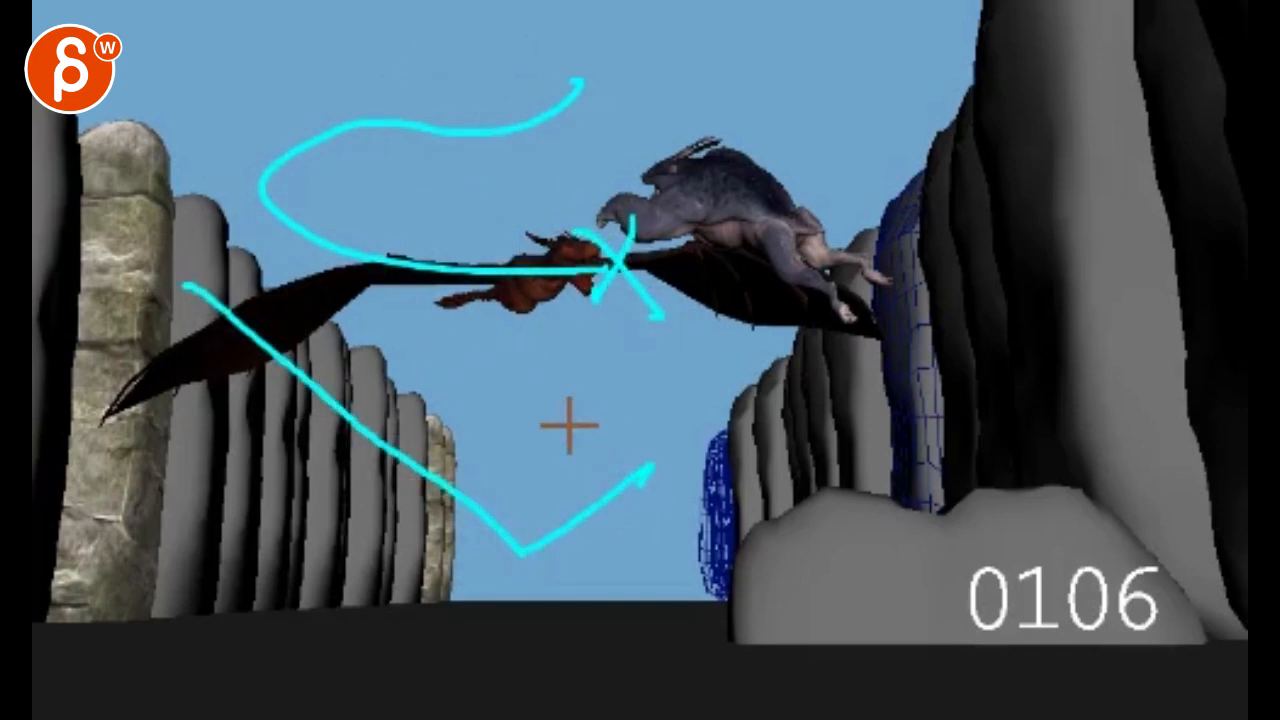
{"action": "mouse_move", "coordinate": [523, 557]}
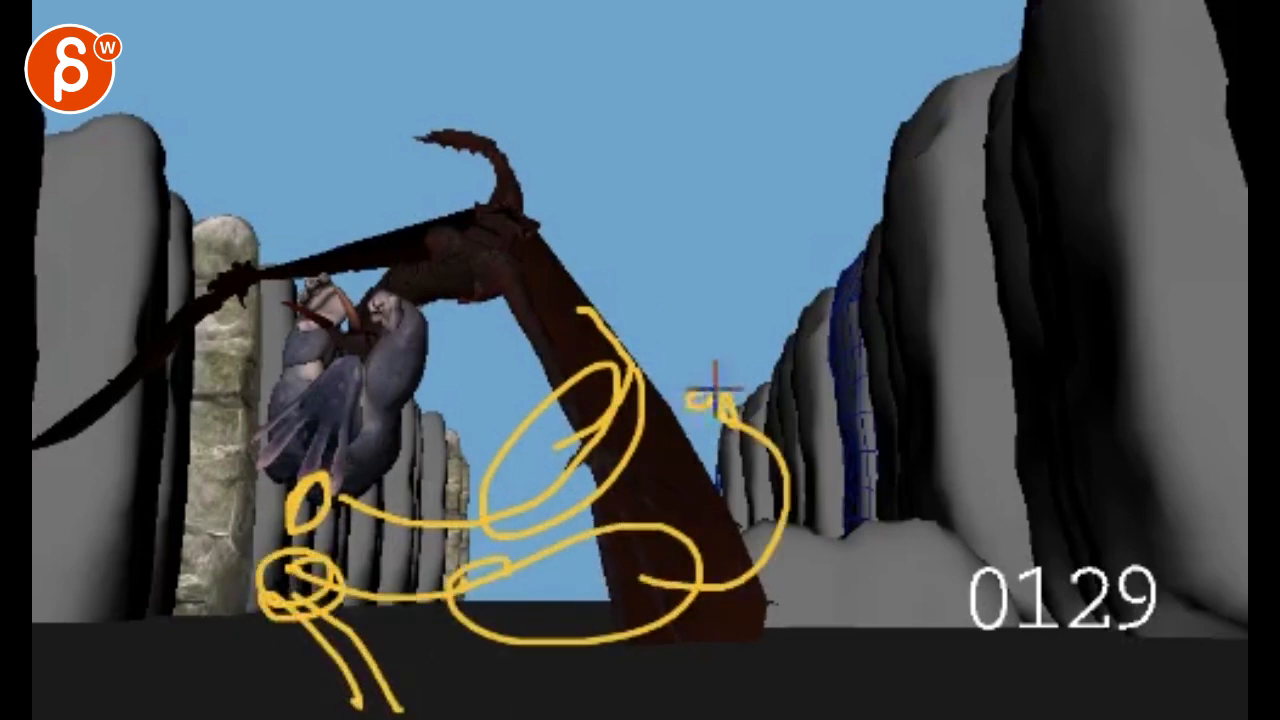
Step: Draw a yellow looping arc along the dragon's body toward the ground
{"action": "left_click_drag", "start_coordinate": [700, 400], "coordinate": [580, 520]}
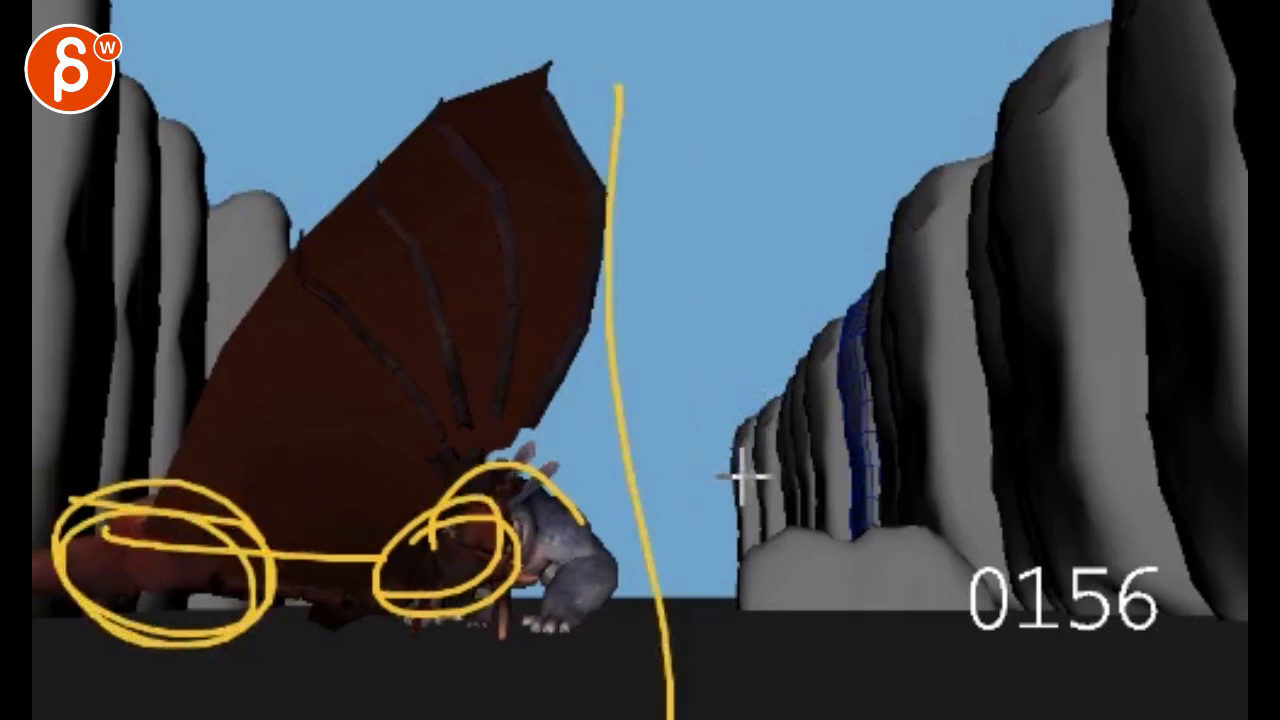
{"action": "mouse_move", "coordinate": [497, 402]}
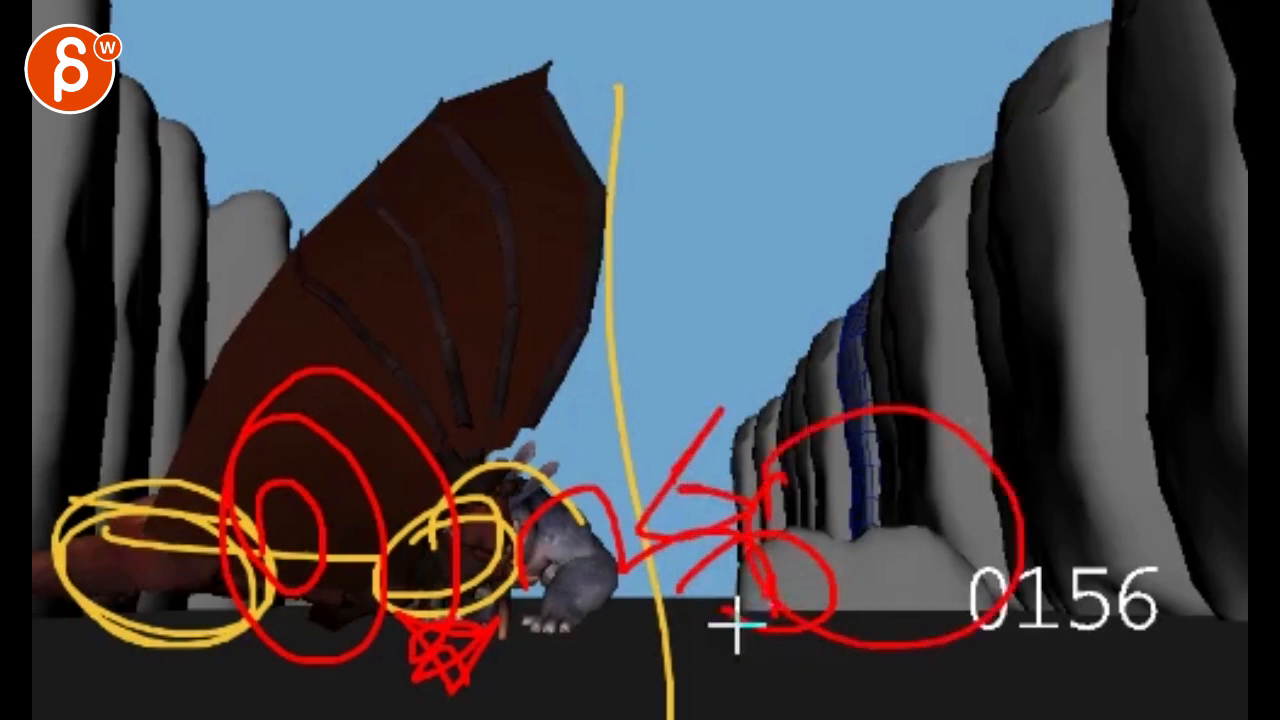
{"action": "mouse_move", "coordinate": [580, 660]}
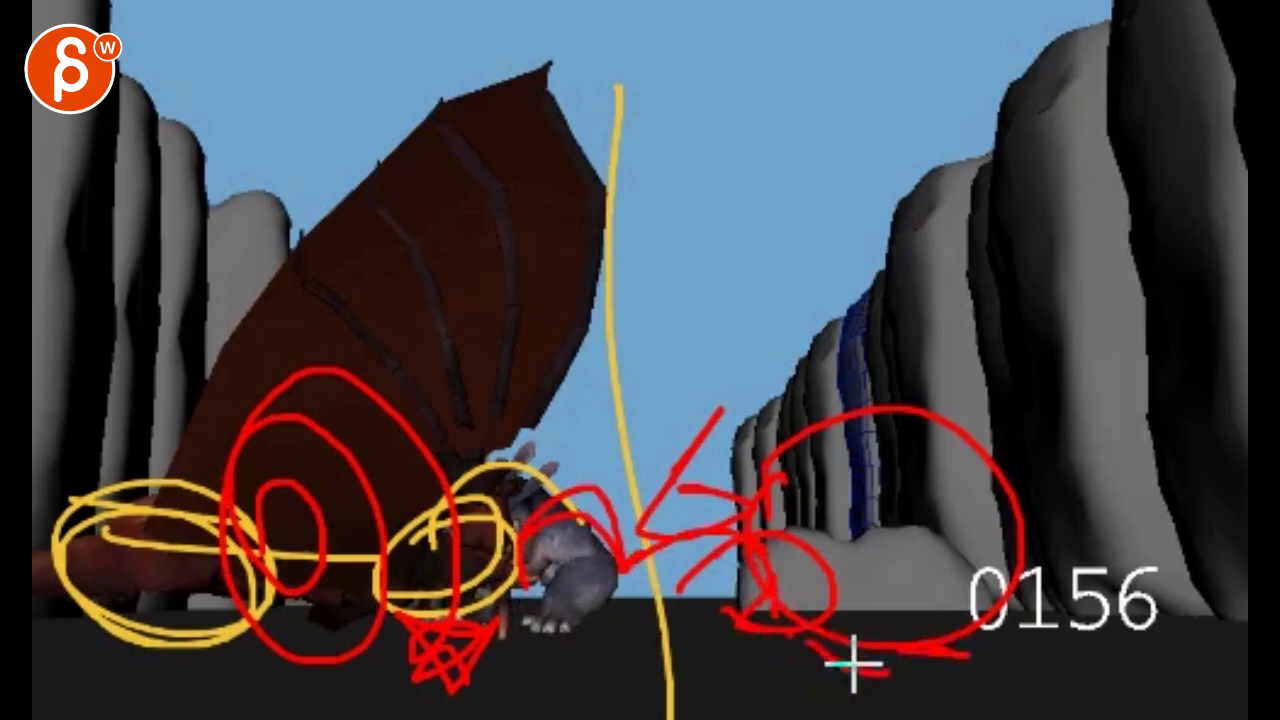
{"action": "mouse_move", "coordinate": [697, 298]}
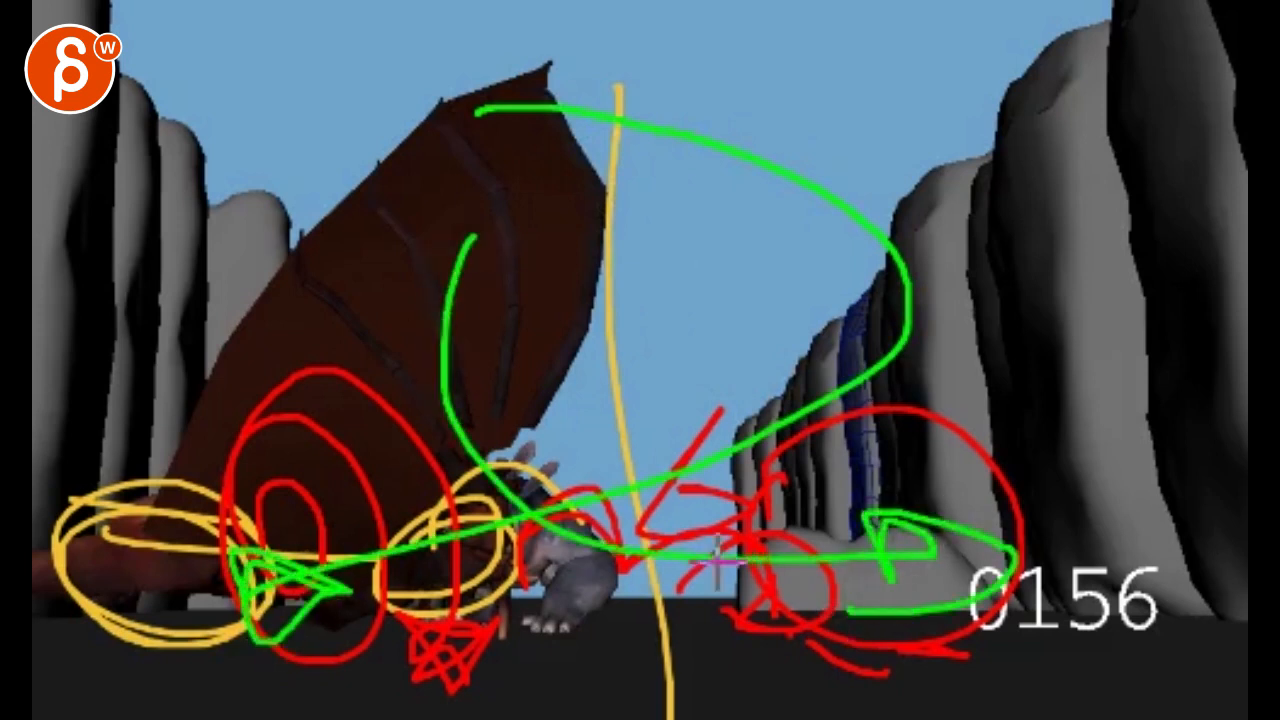
{"action": "mouse_move", "coordinate": [356, 465]}
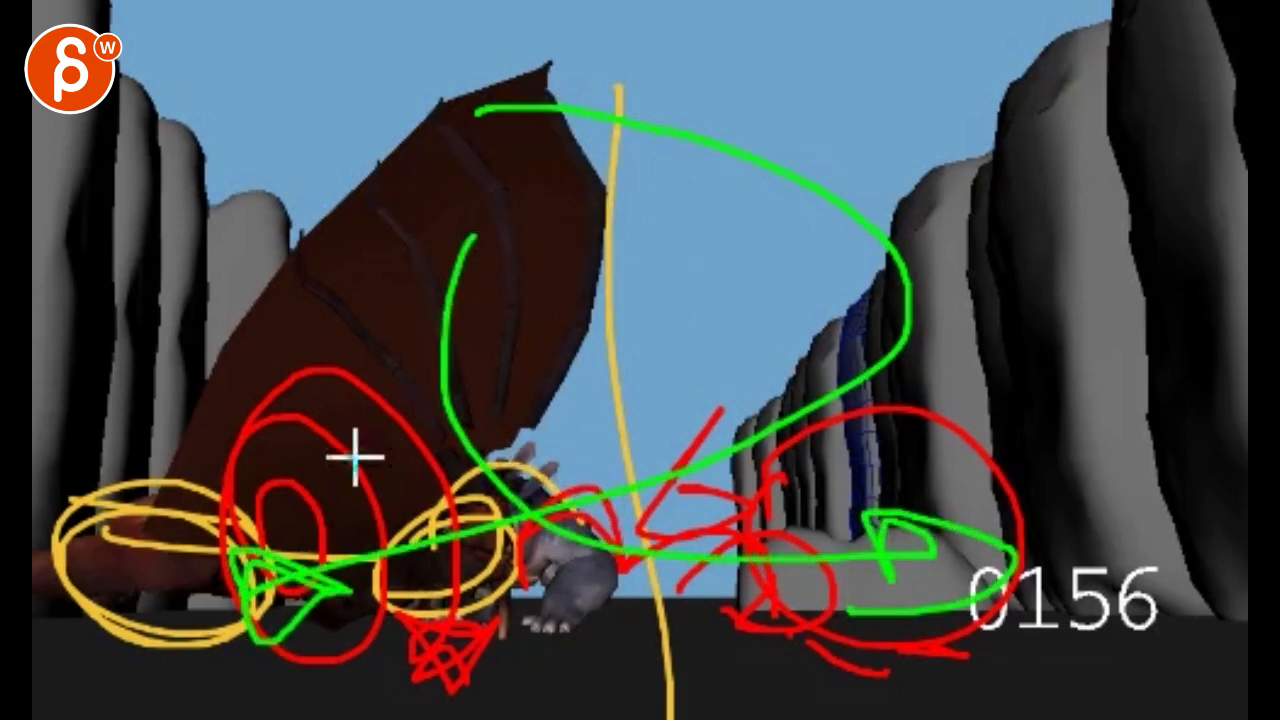